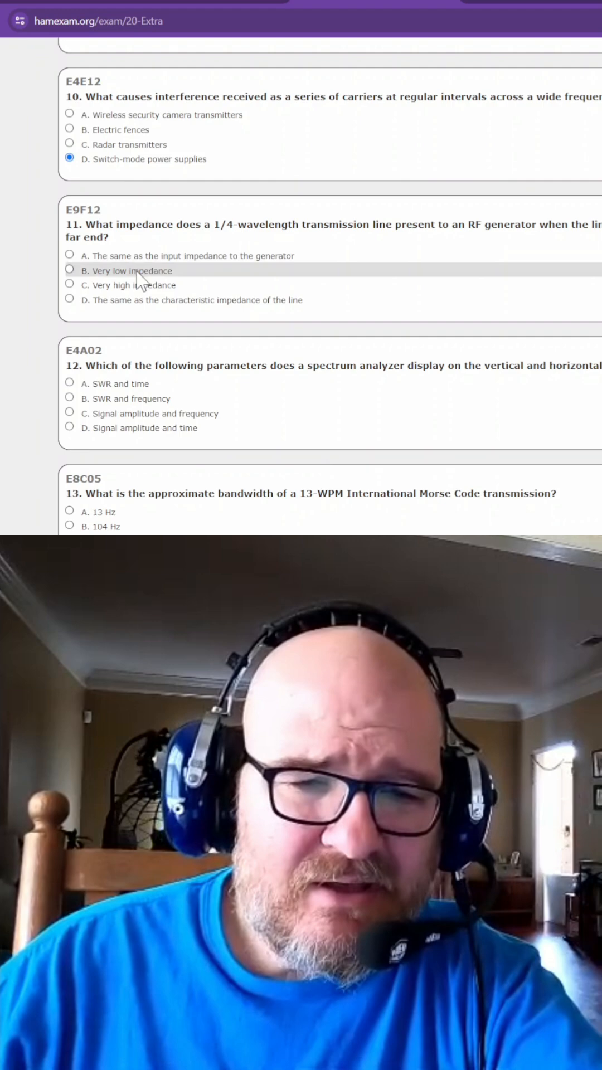
Step: Answer question 11 with C, Very high impedance, replacing the initial Very low impedance pick
{"action": "left_click", "coordinate": [69, 270]}
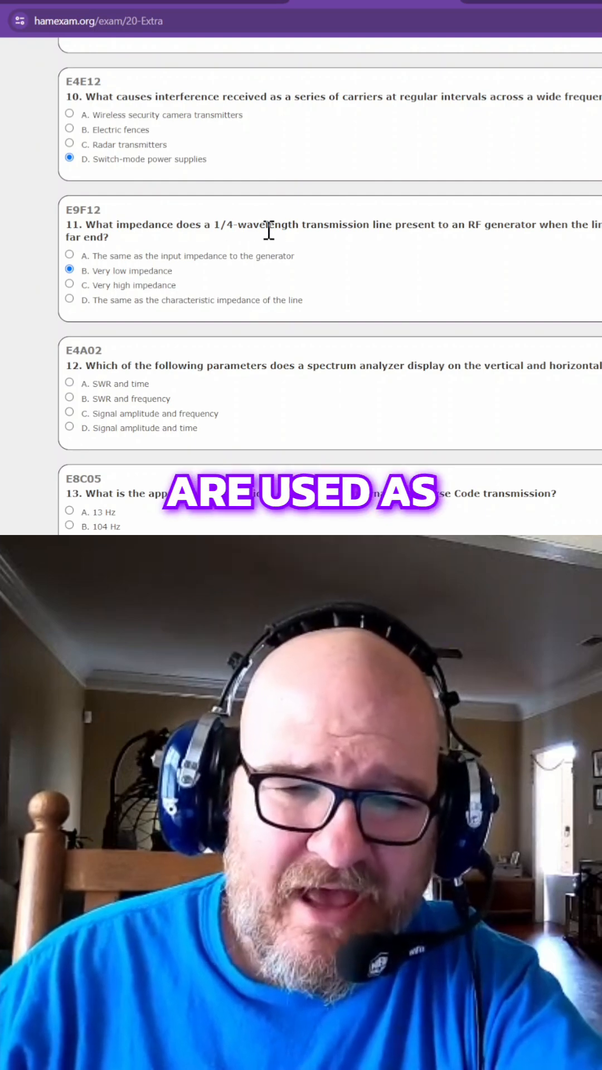
{"action": "left_click", "coordinate": [69, 285]}
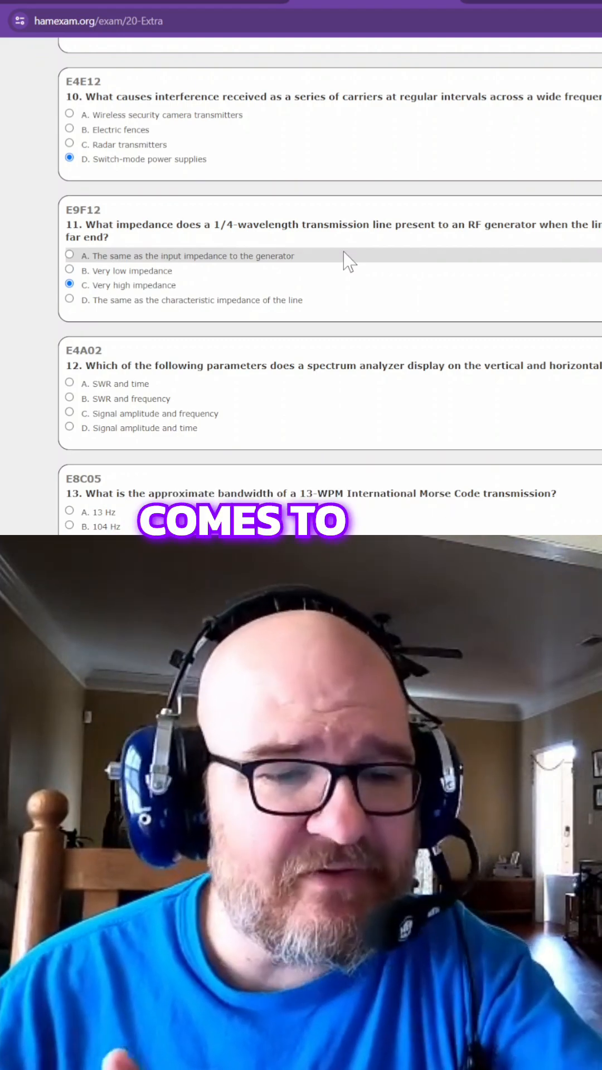
Step: Answer question 12 with C, Signal amplitude and frequency
{"action": "scroll", "scroll_direction": "down", "scroll_amount": 3}
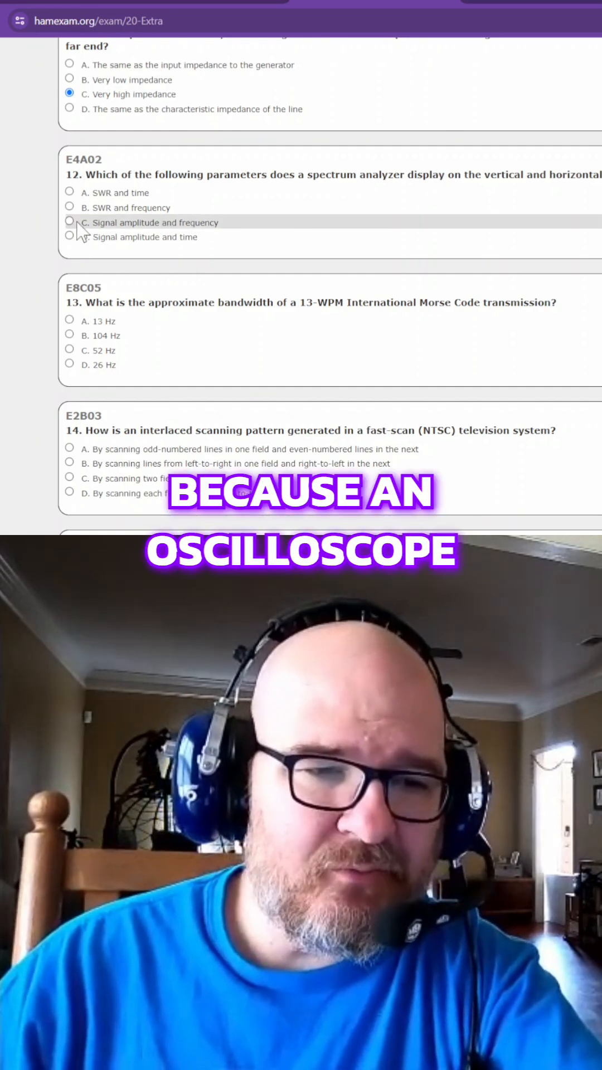
{"action": "left_click", "coordinate": [70, 221]}
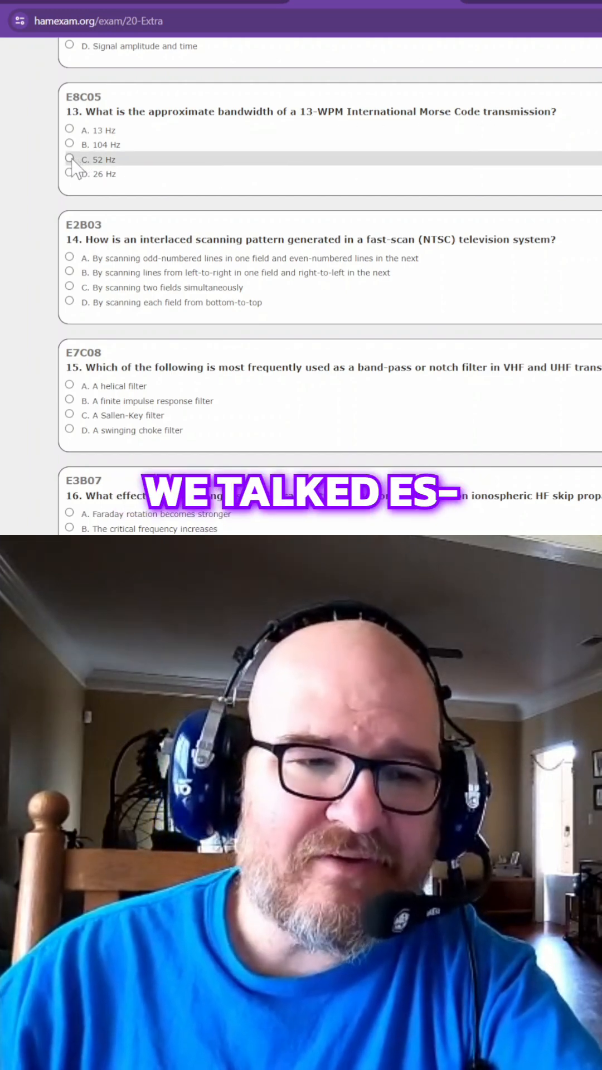
Step: Answer question 13 on 13-WPM Morse bandwidth with C, 52 Hz
{"action": "left_click", "coordinate": [69, 160]}
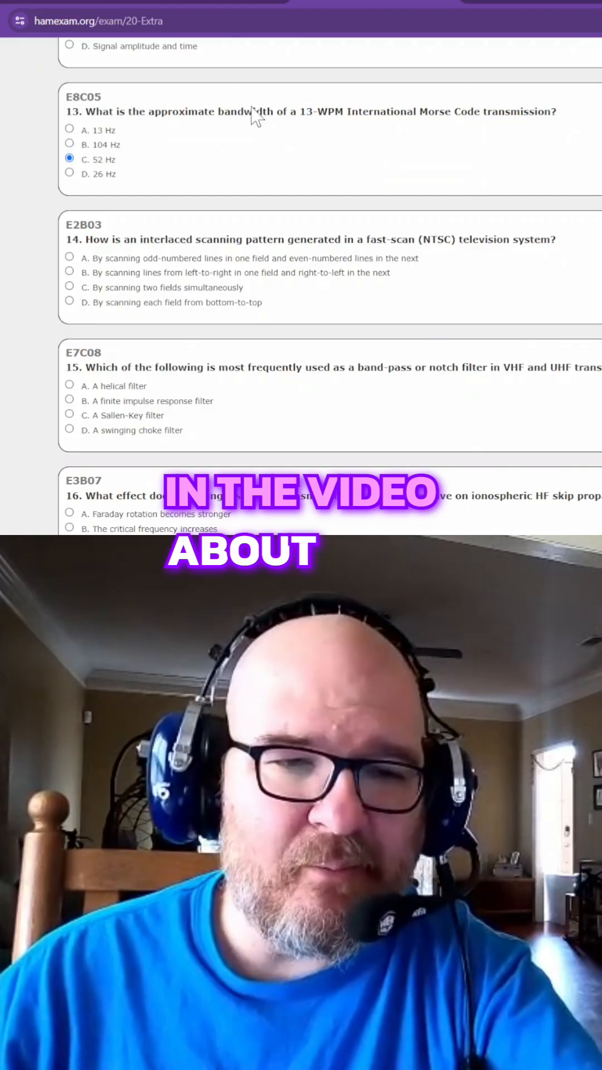